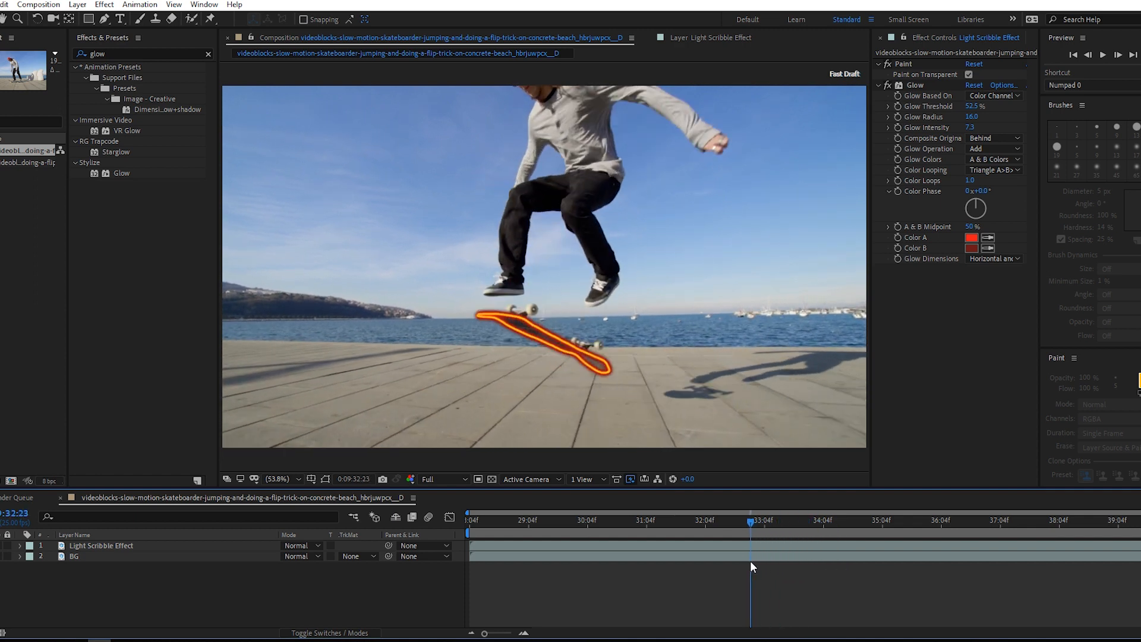
Preview the glowing outline on a couple of frames and submit the skateboard footage search
{"action": "left_click", "coordinate": [689, 521]}
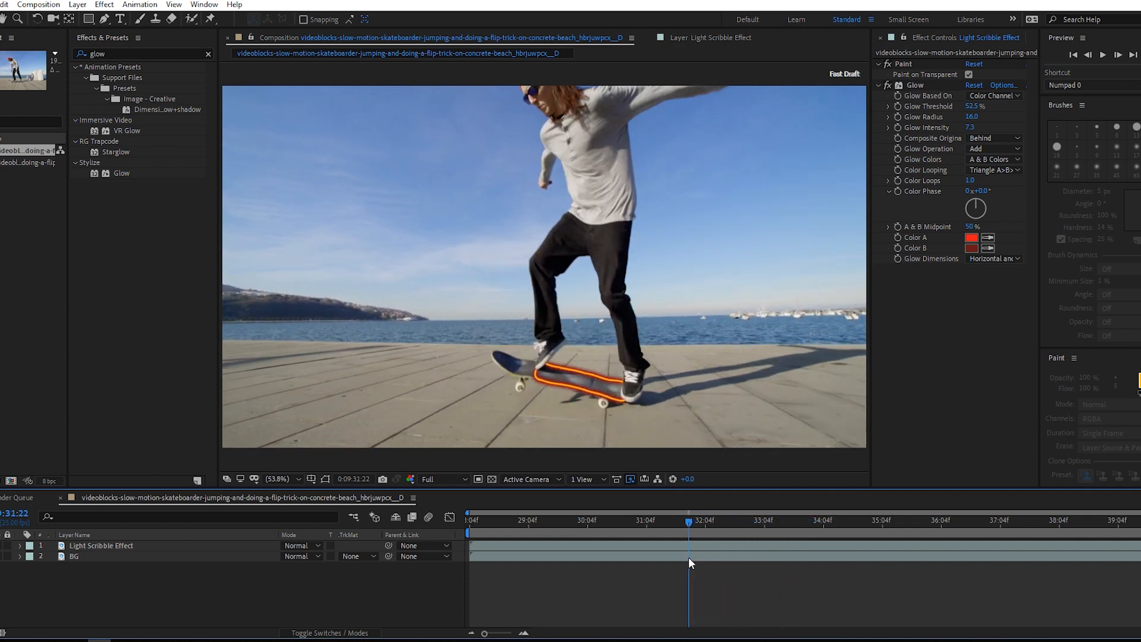
{"action": "left_click", "coordinate": [678, 520]}
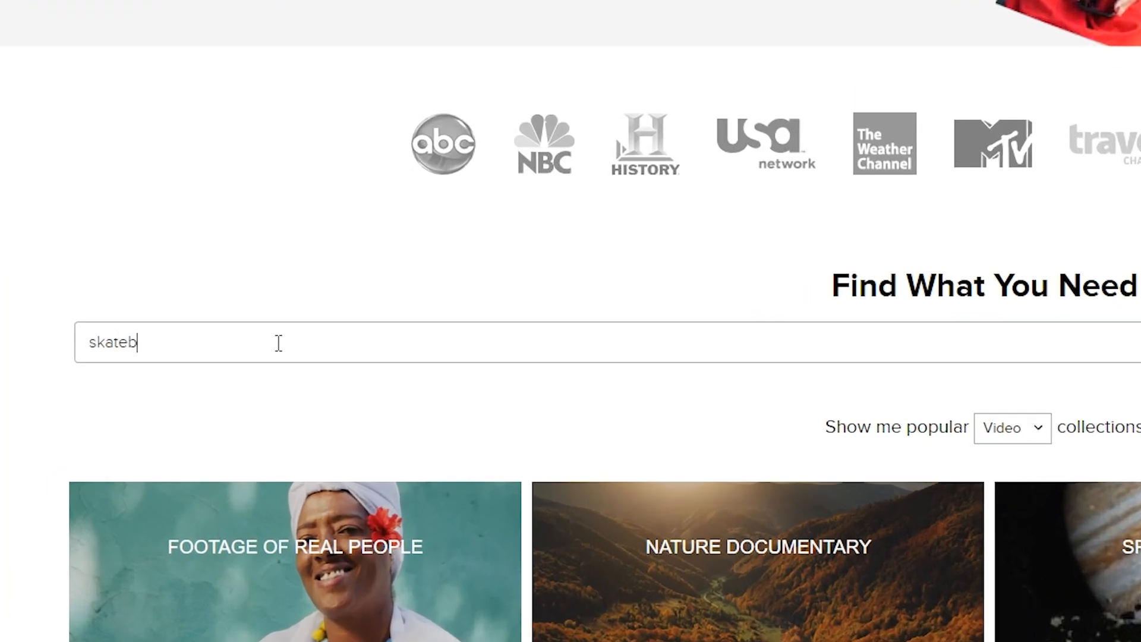
{"action": "key", "text": "Return"}
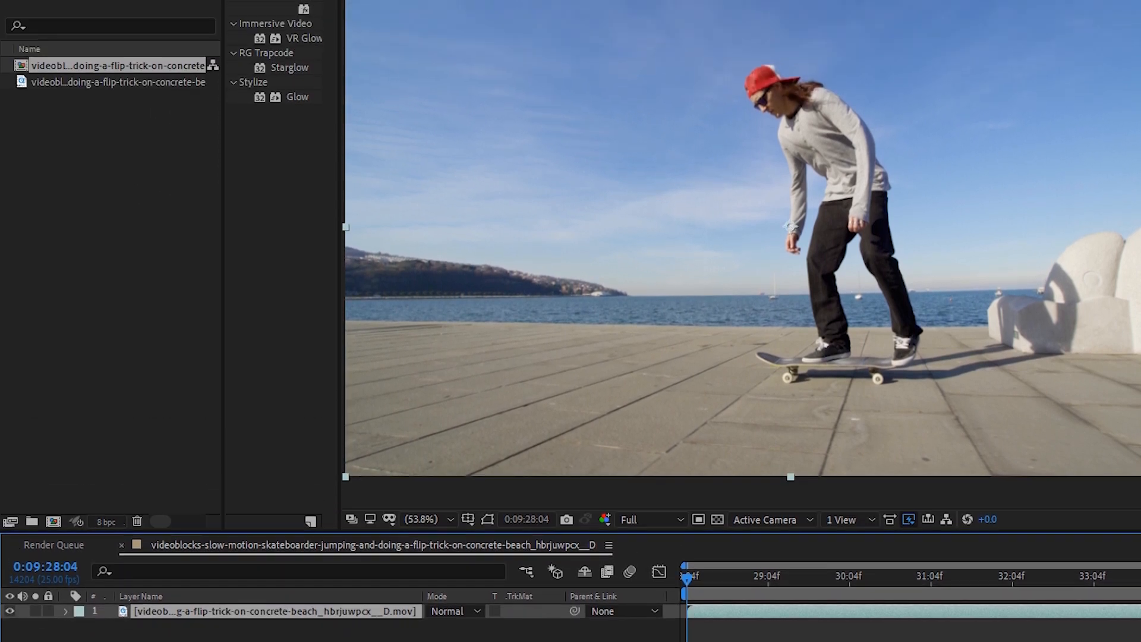
Duplicate the clip layer via Edit > Duplicate, name the copy 'Light Scribble Effect', and start renaming the original
{"action": "left_click", "coordinate": [40, 28]}
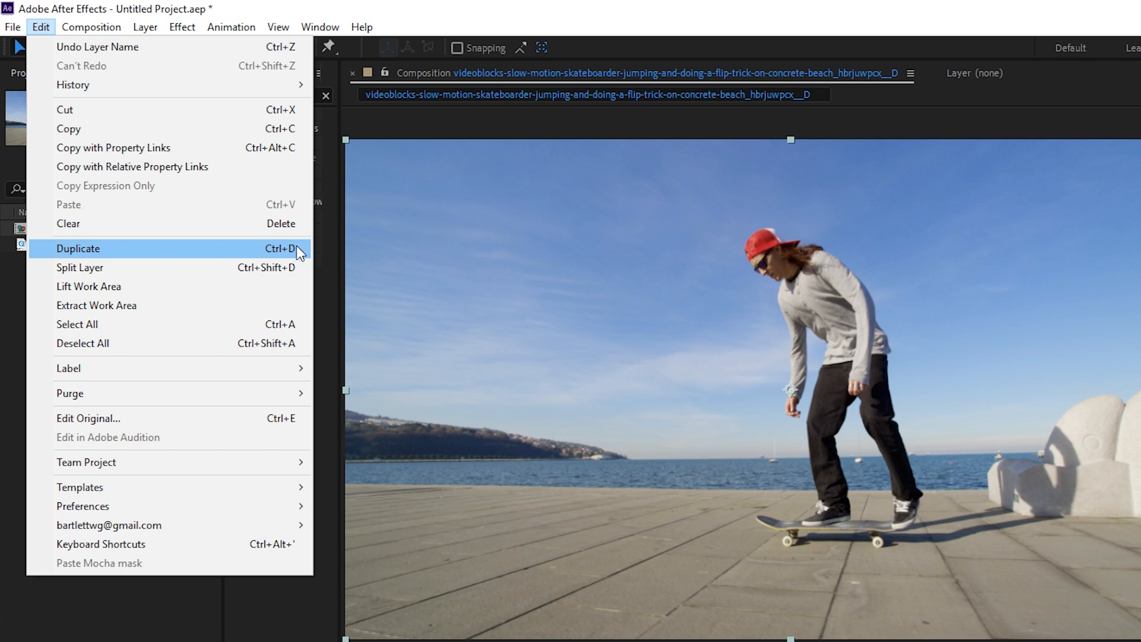
{"action": "left_click", "coordinate": [79, 248]}
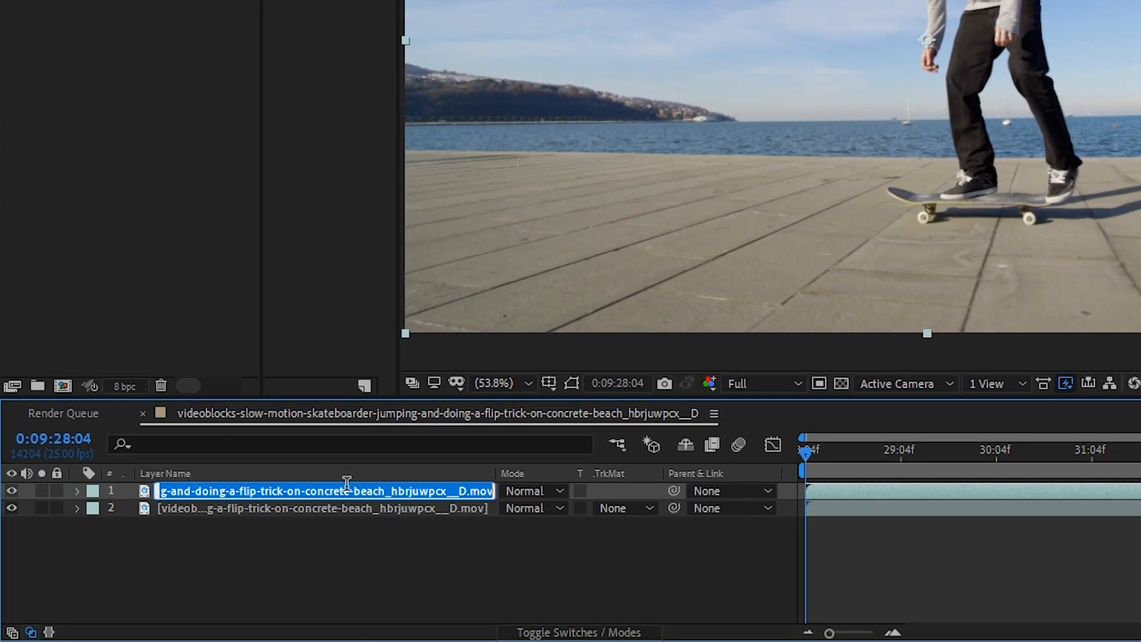
{"action": "type", "text": "Light Scribble Effect"}
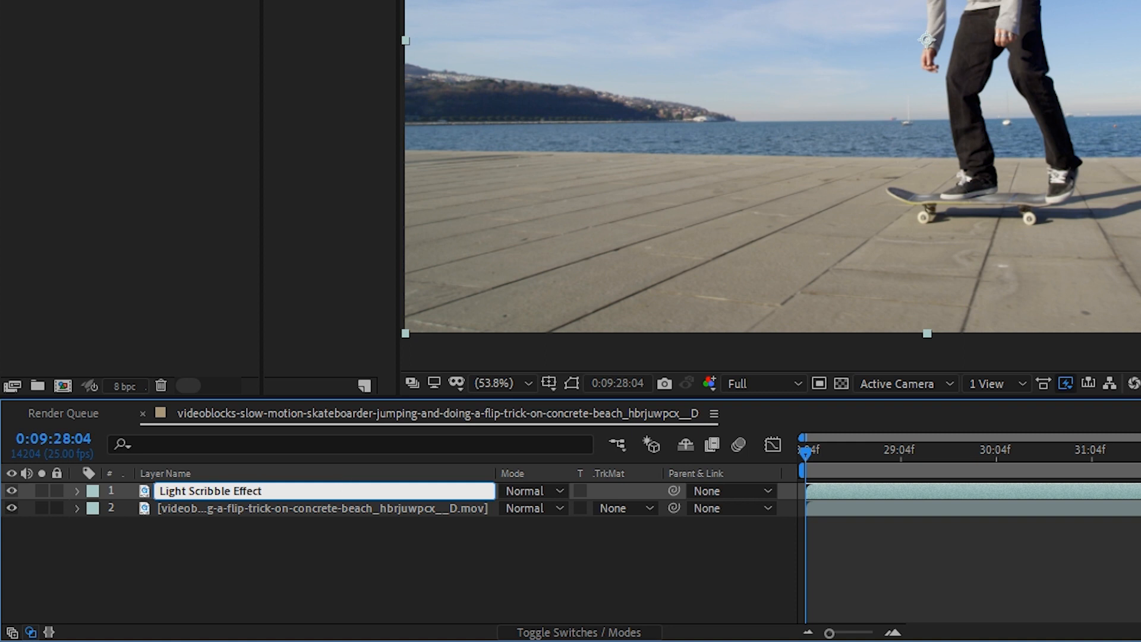
{"action": "left_click", "coordinate": [320, 507]}
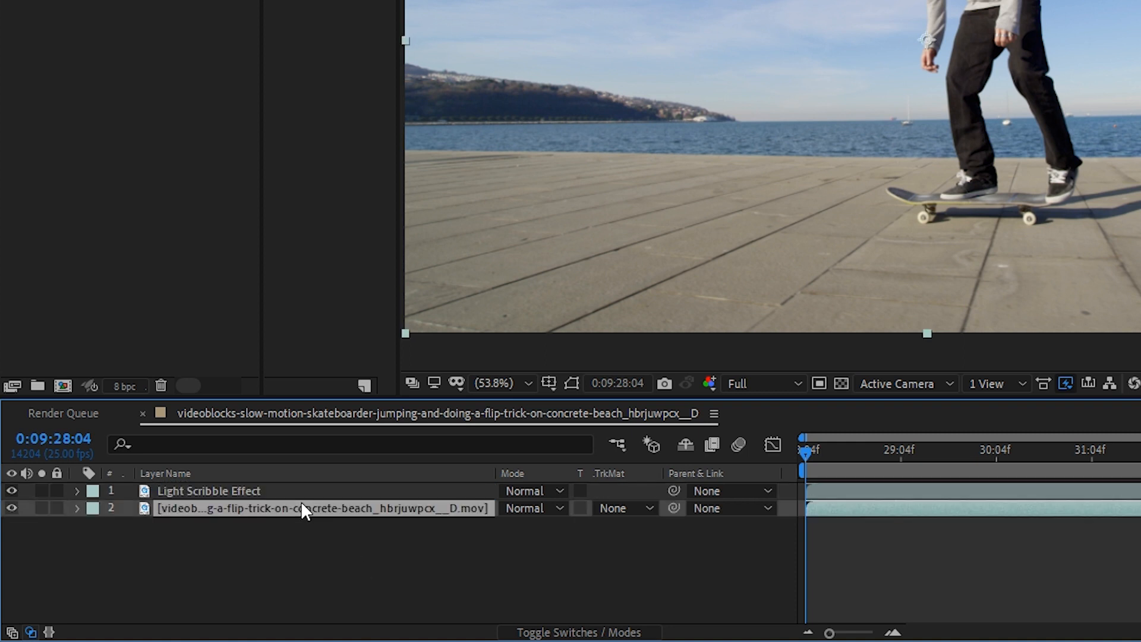
{"action": "double_click", "coordinate": [320, 508]}
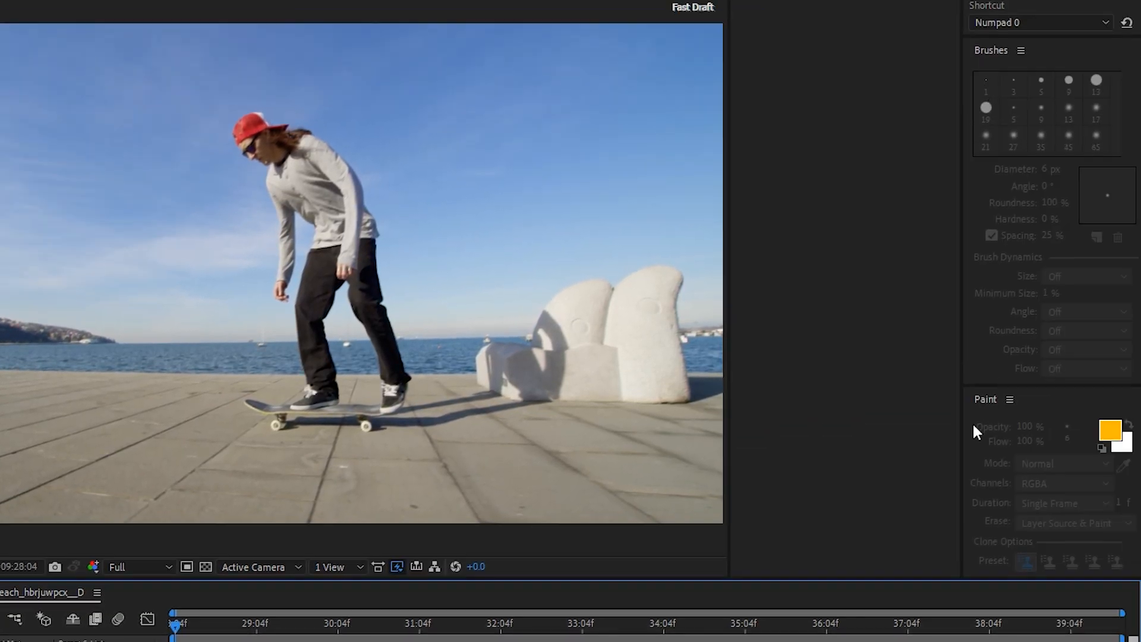
Show the Paint panel from the Window menu and select the Light Scribble Effect layer
{"action": "left_click", "coordinate": [320, 28]}
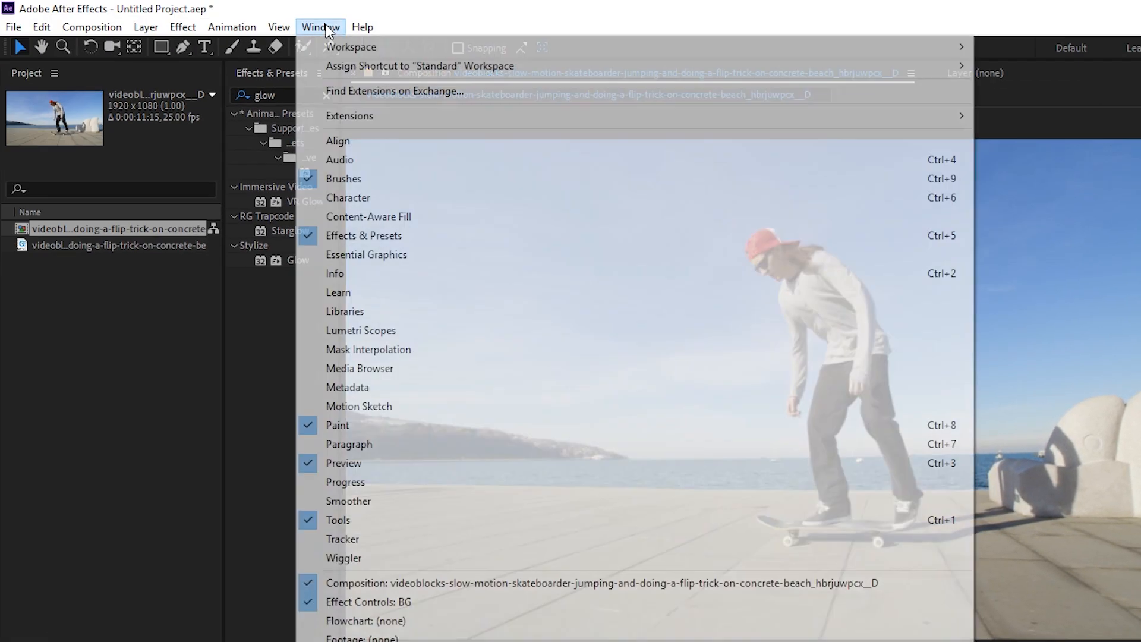
{"action": "mouse_move", "coordinate": [338, 426]}
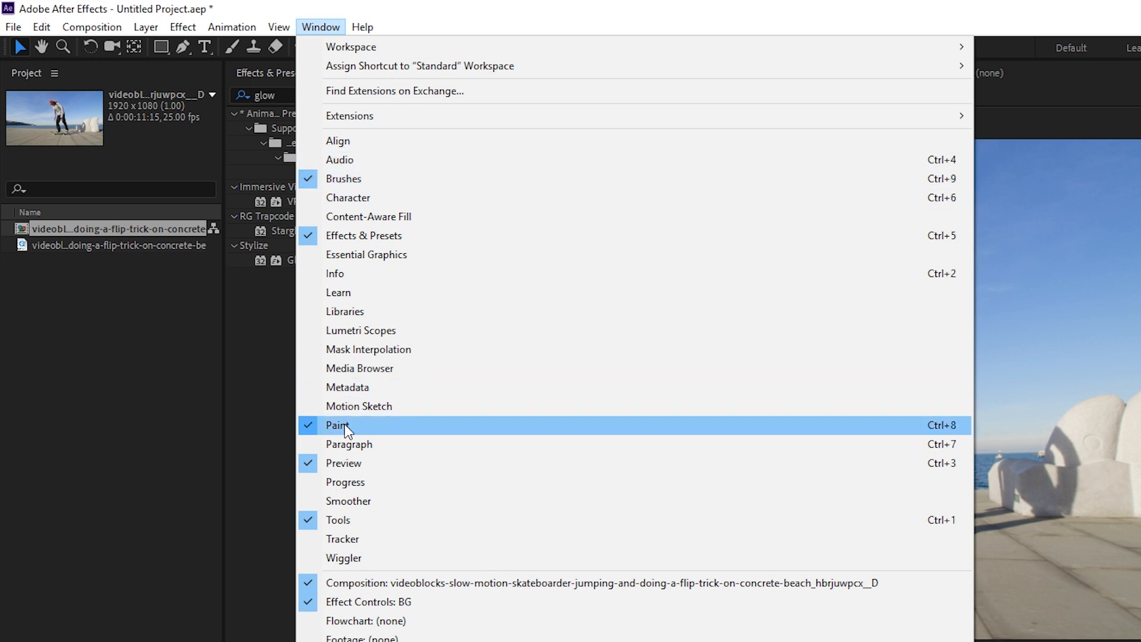
{"action": "left_click", "coordinate": [338, 426]}
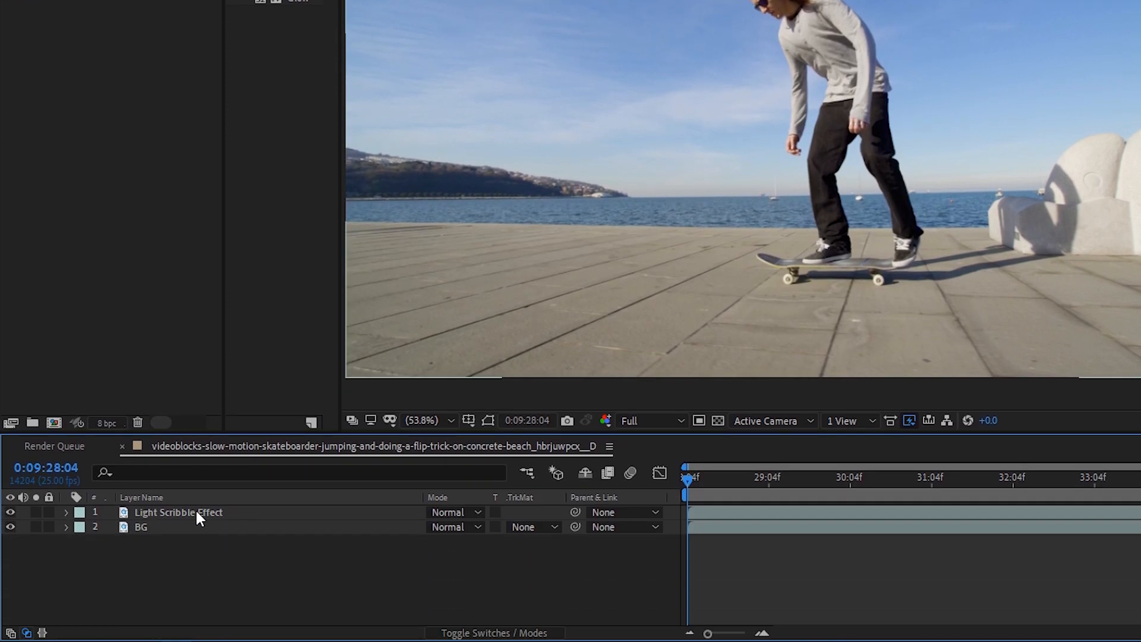
{"action": "left_click", "coordinate": [179, 510]}
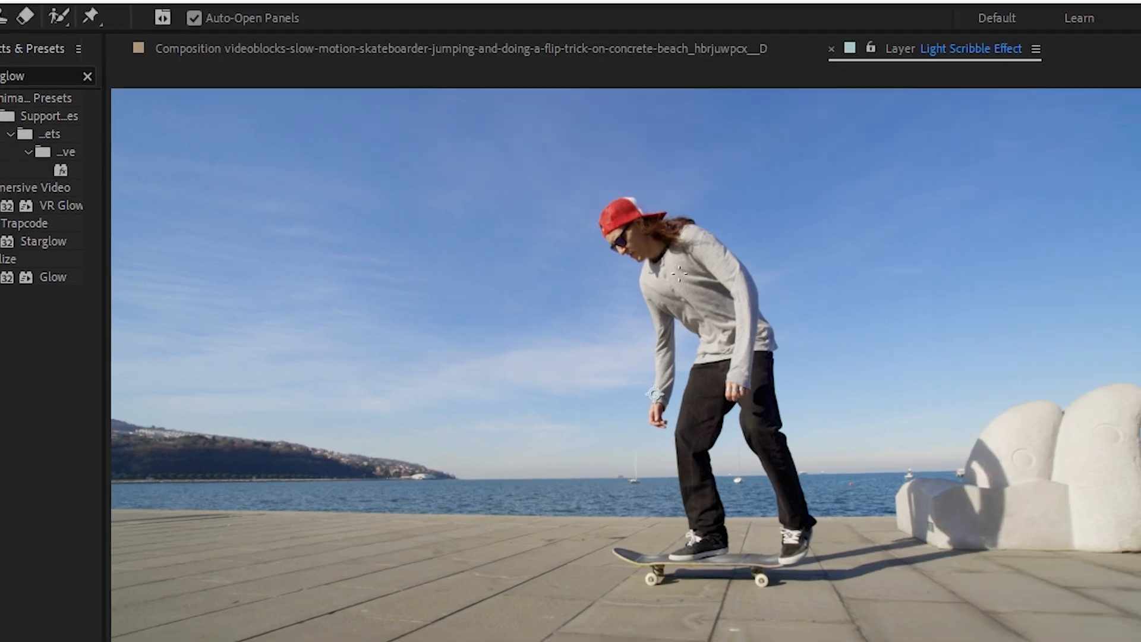
Keep brush Size dynamics Off and set Paint Duration to Single Frame
{"action": "left_click", "coordinate": [1065, 384]}
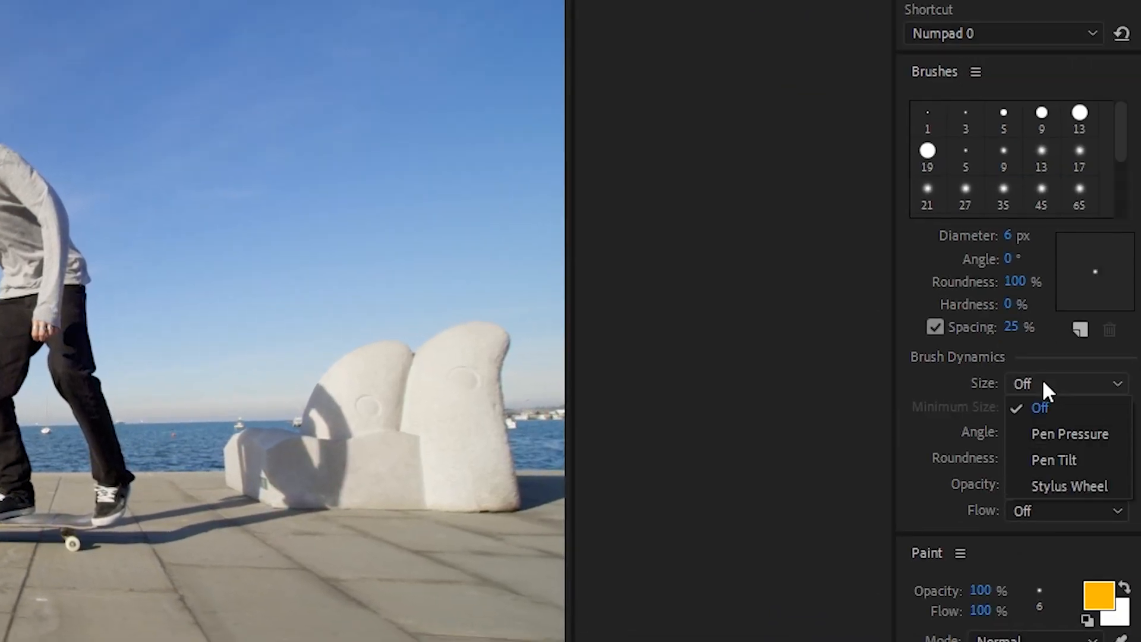
{"action": "left_click", "coordinate": [1038, 408]}
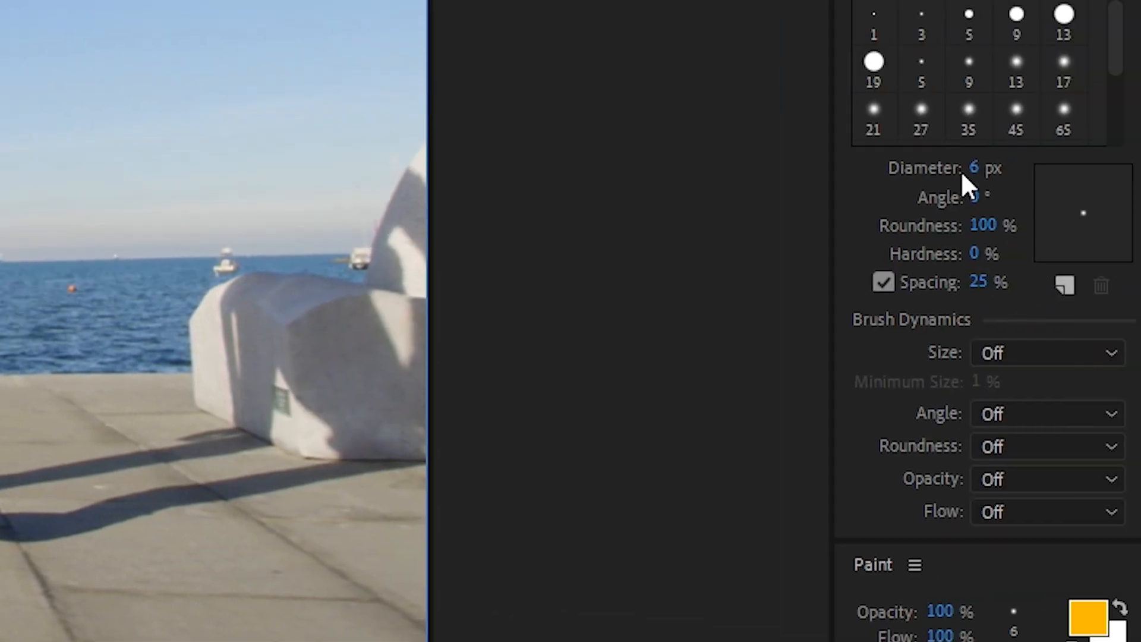
{"action": "scroll", "scroll_direction": "down", "scroll_amount": 3}
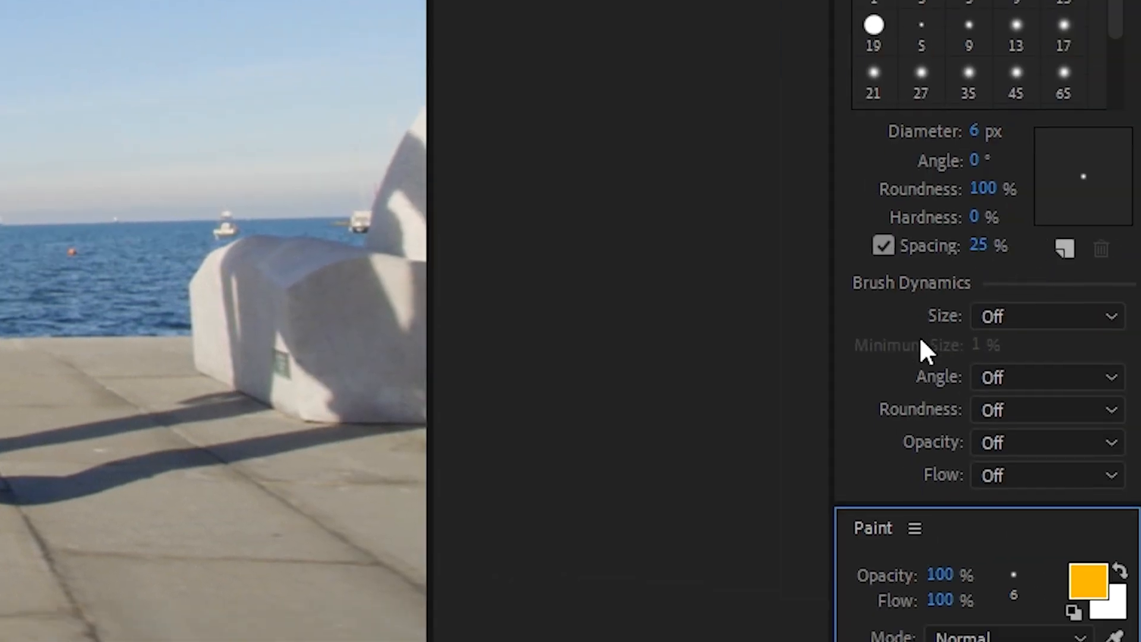
{"action": "scroll", "scroll_direction": "down", "scroll_amount": 3}
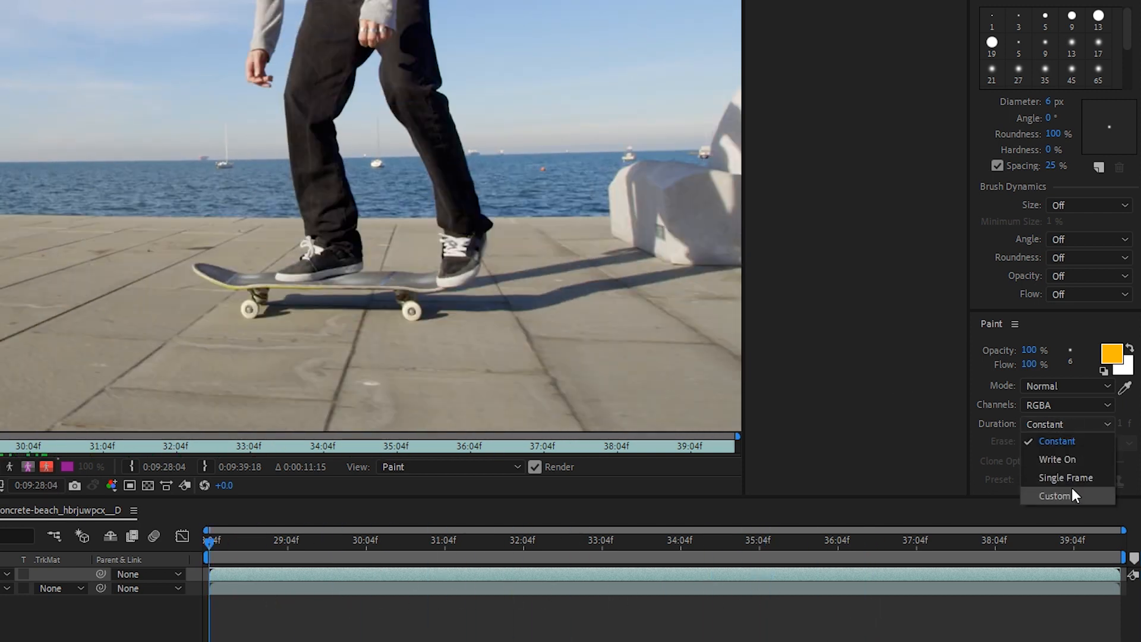
{"action": "left_click", "coordinate": [1065, 478]}
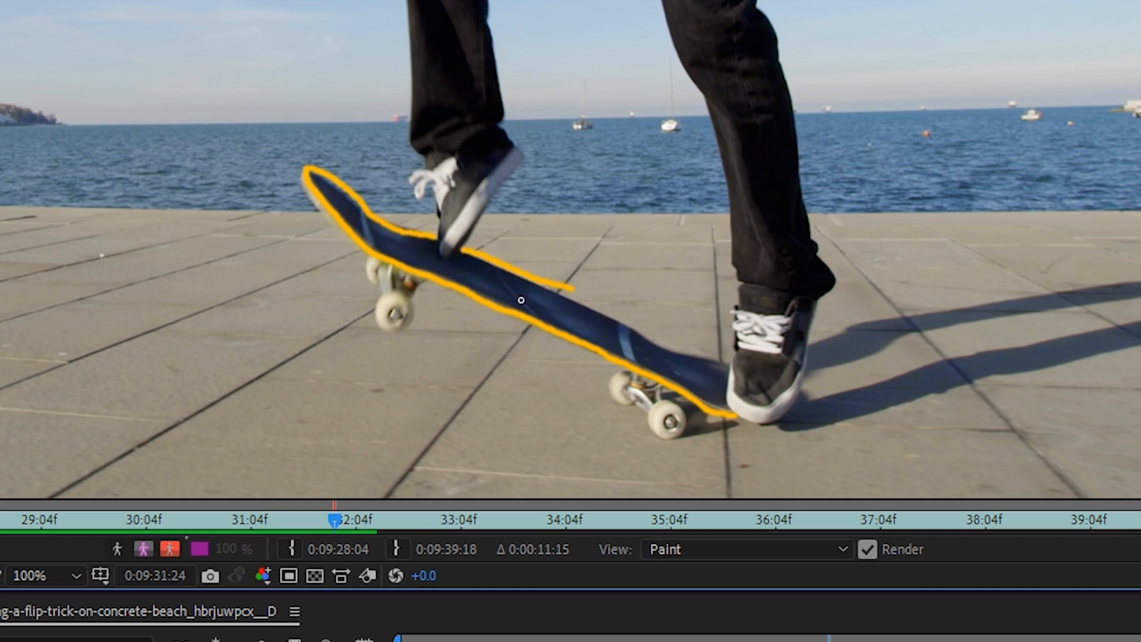
Undo the stray paint stroke via Edit > Undo Stroke before redrawing the board outline
{"action": "left_click", "coordinate": [56, 31]}
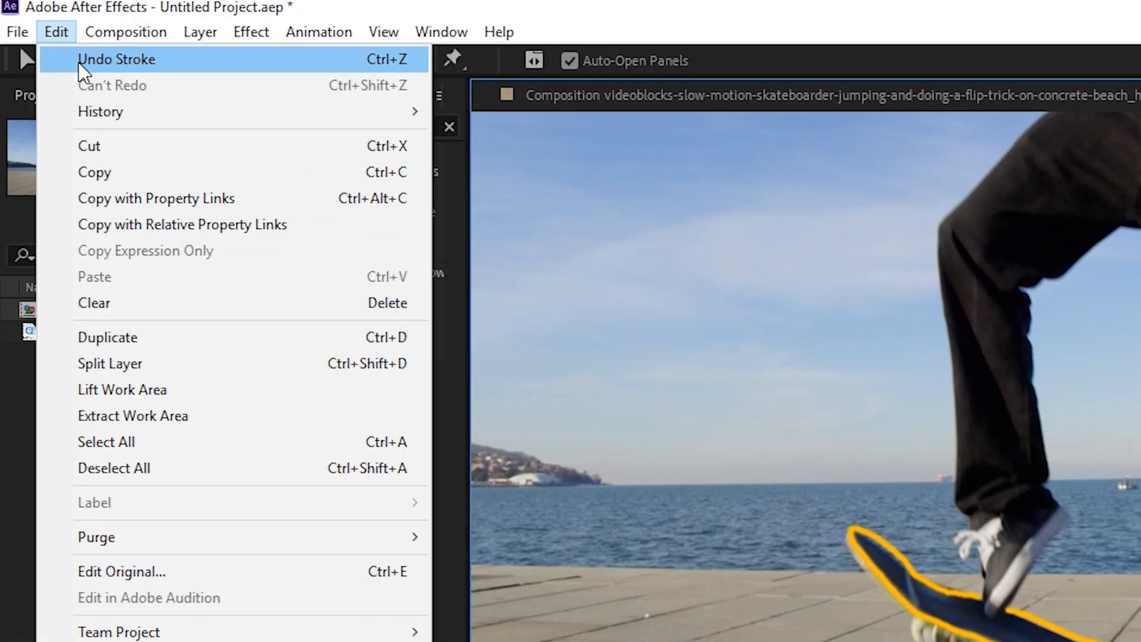
{"action": "left_click", "coordinate": [117, 59]}
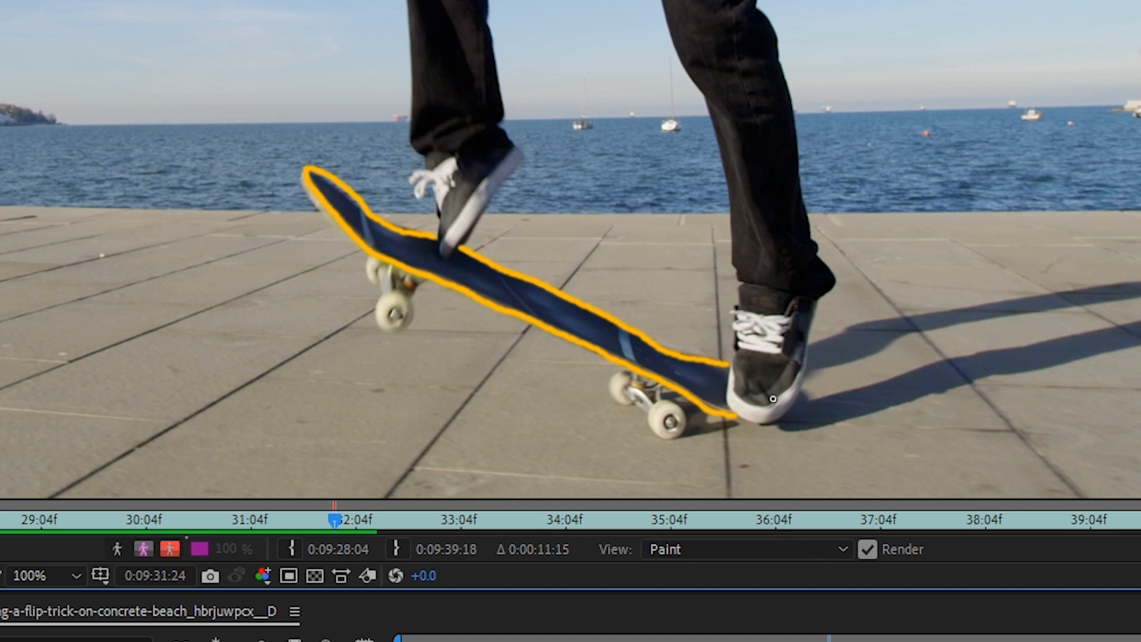
{"action": "mouse_move", "coordinate": [712, 399]}
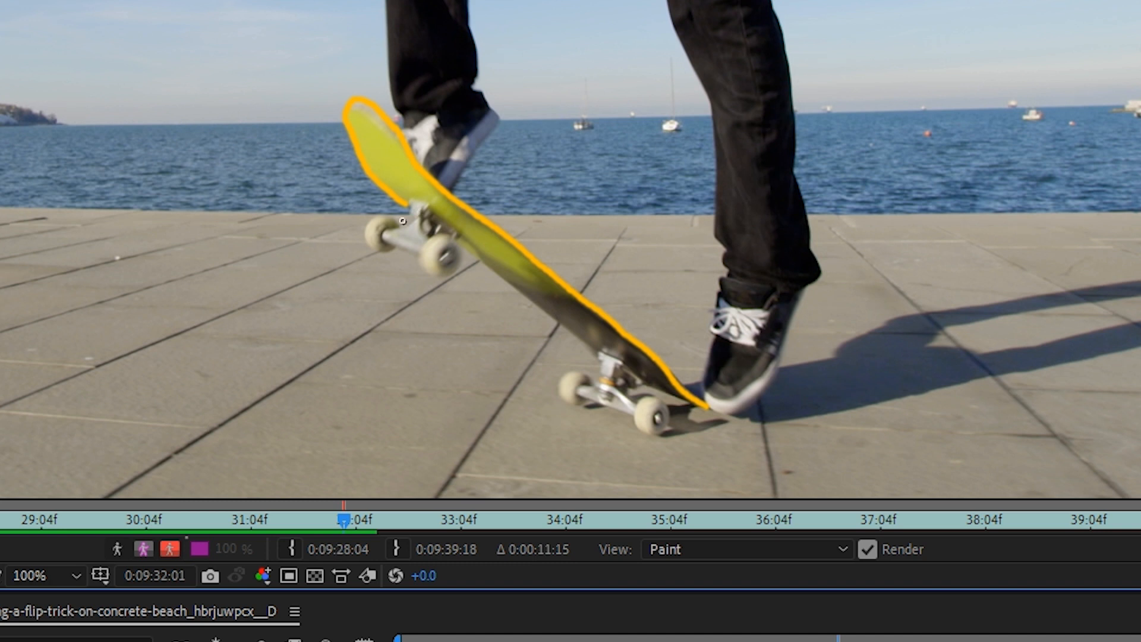
{"action": "mouse_move", "coordinate": [462, 222]}
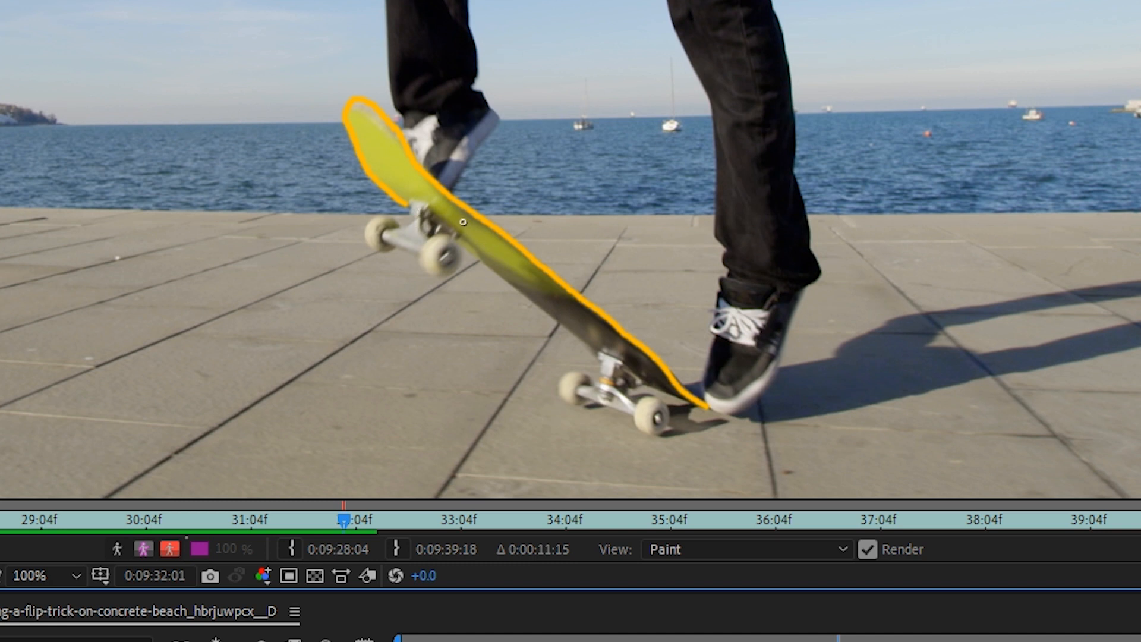
{"action": "mouse_move", "coordinate": [429, 223]}
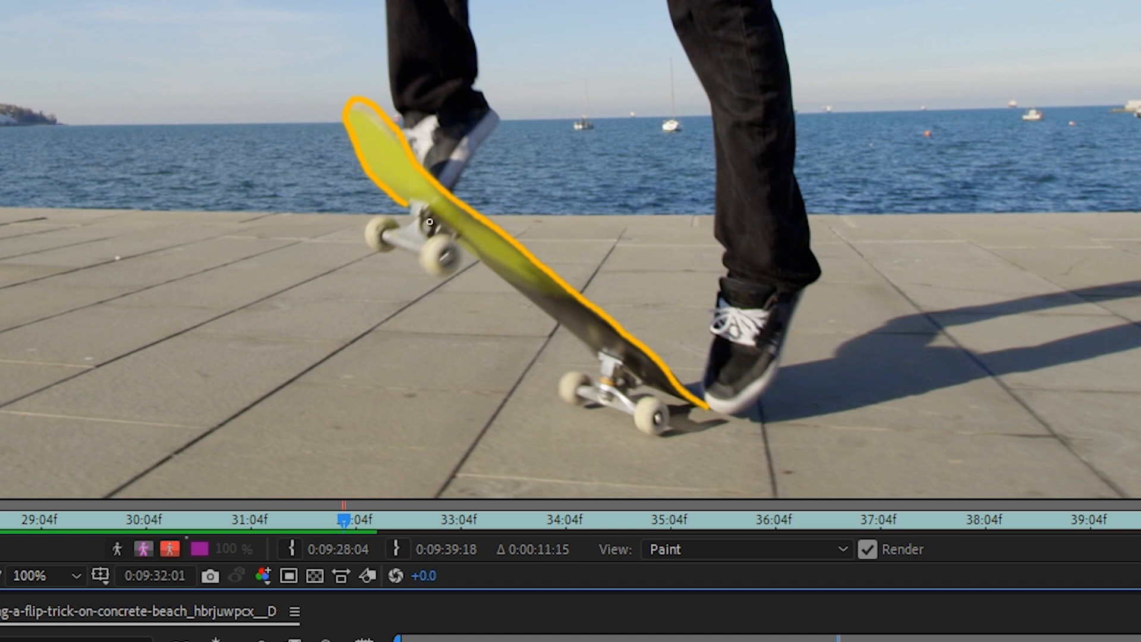
{"action": "mouse_move", "coordinate": [401, 170]}
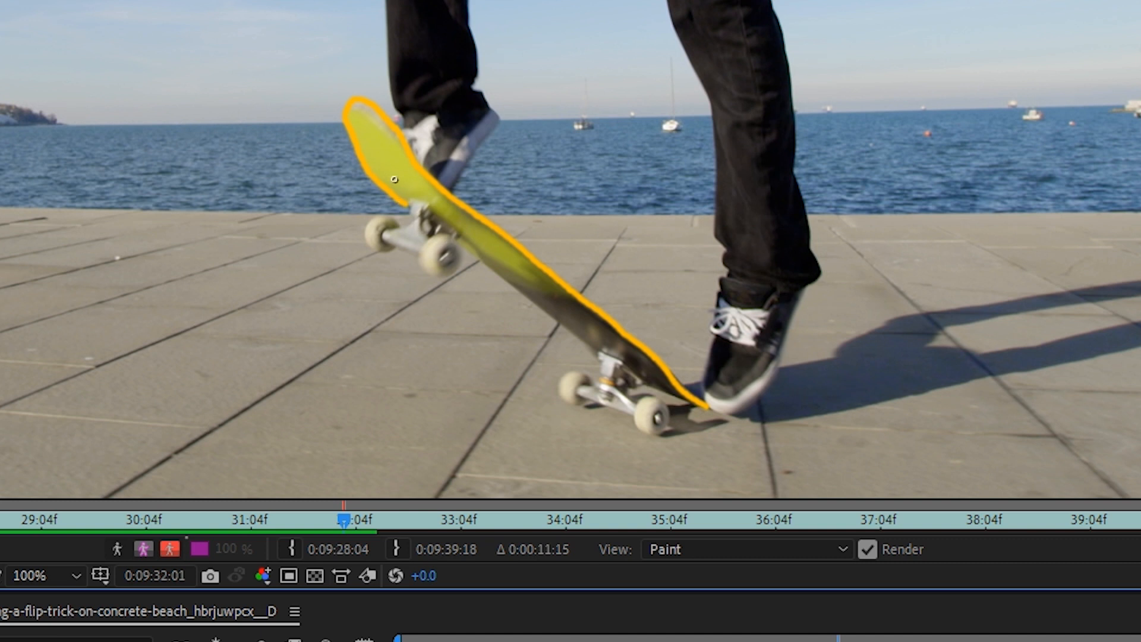
{"action": "mouse_move", "coordinate": [455, 241]}
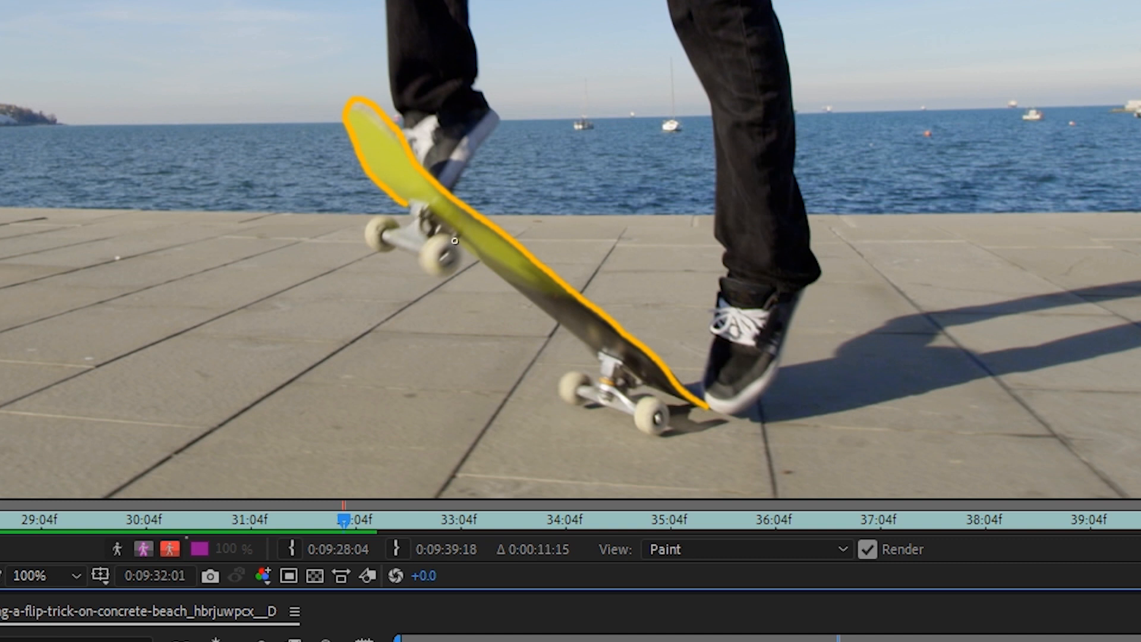
{"action": "mouse_move", "coordinate": [462, 249]}
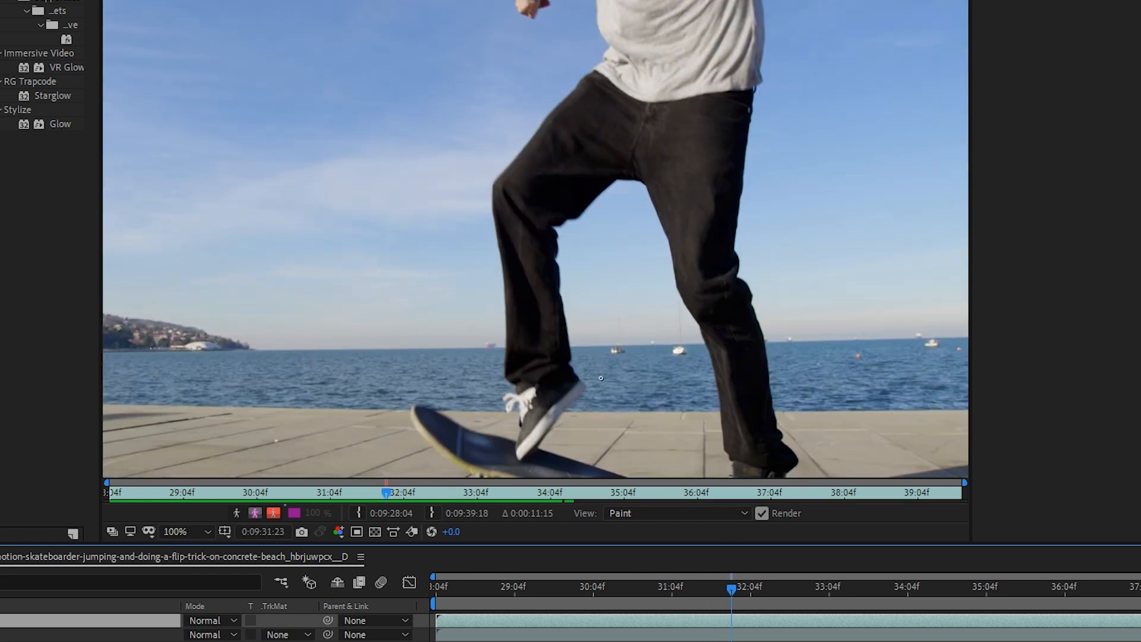
{"action": "left_click", "coordinate": [175, 531]}
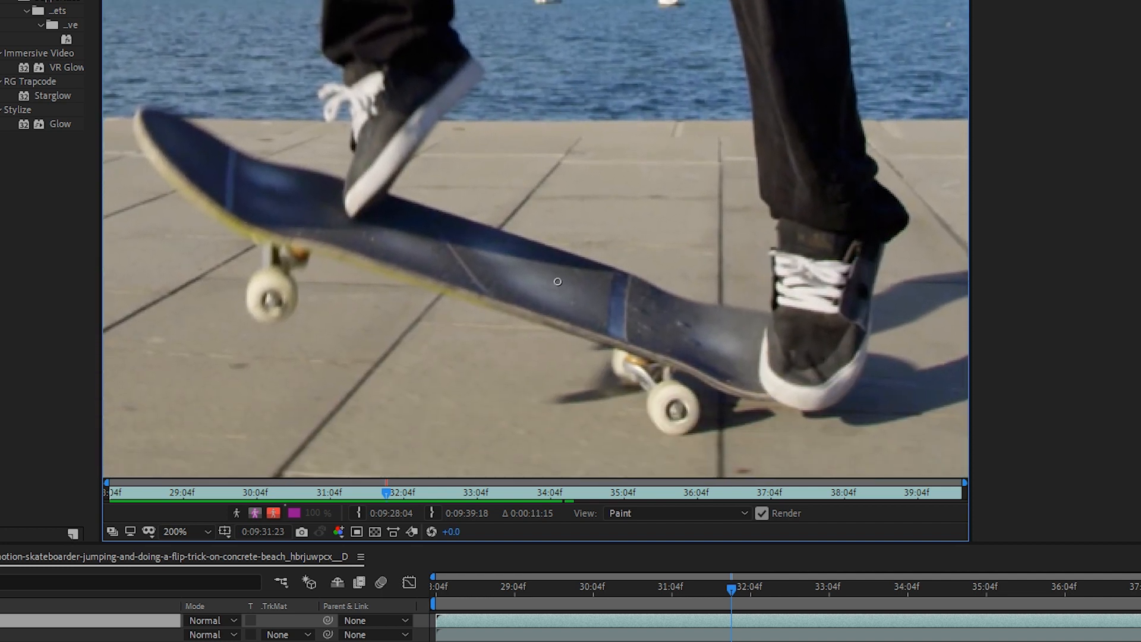
{"action": "mouse_move", "coordinate": [1129, 238]}
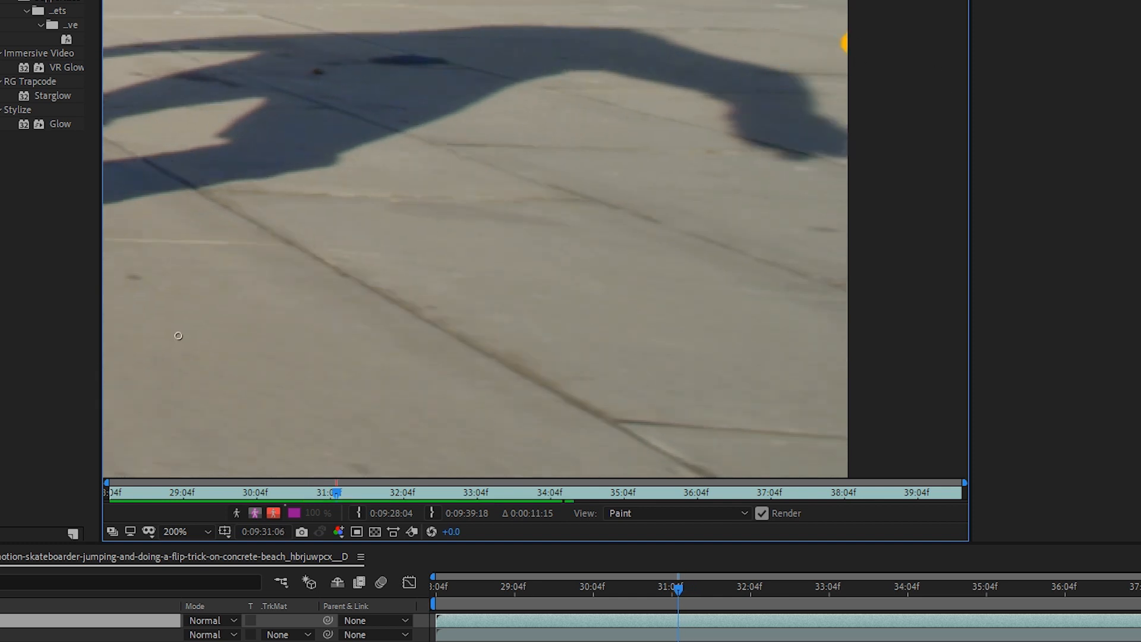
{"action": "left_click", "coordinate": [182, 531]}
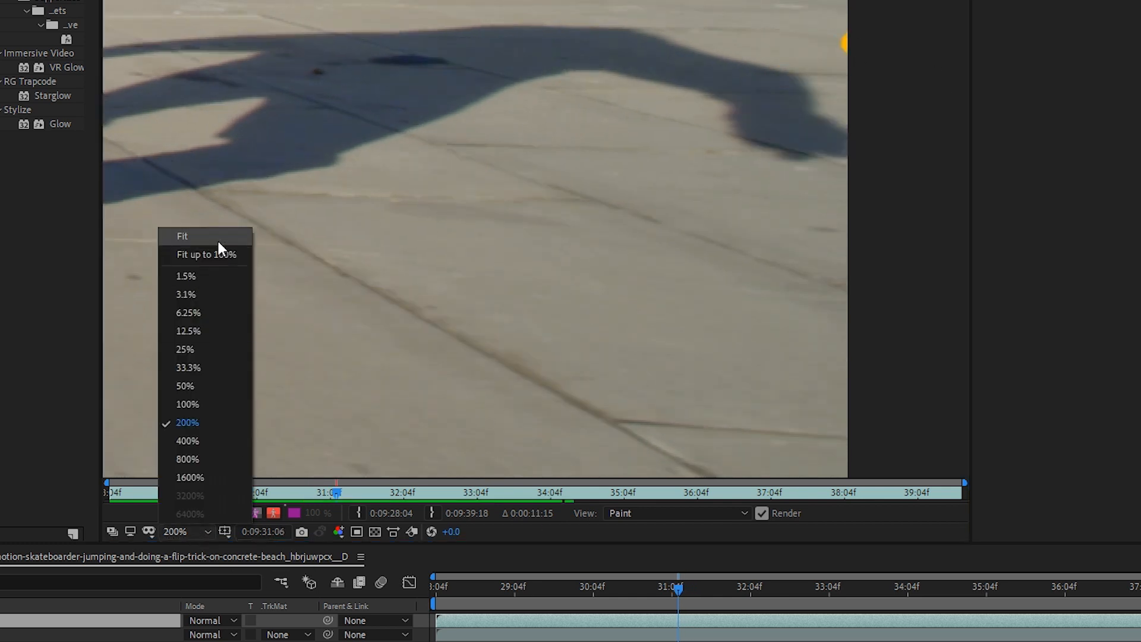
{"action": "left_click", "coordinate": [182, 235]}
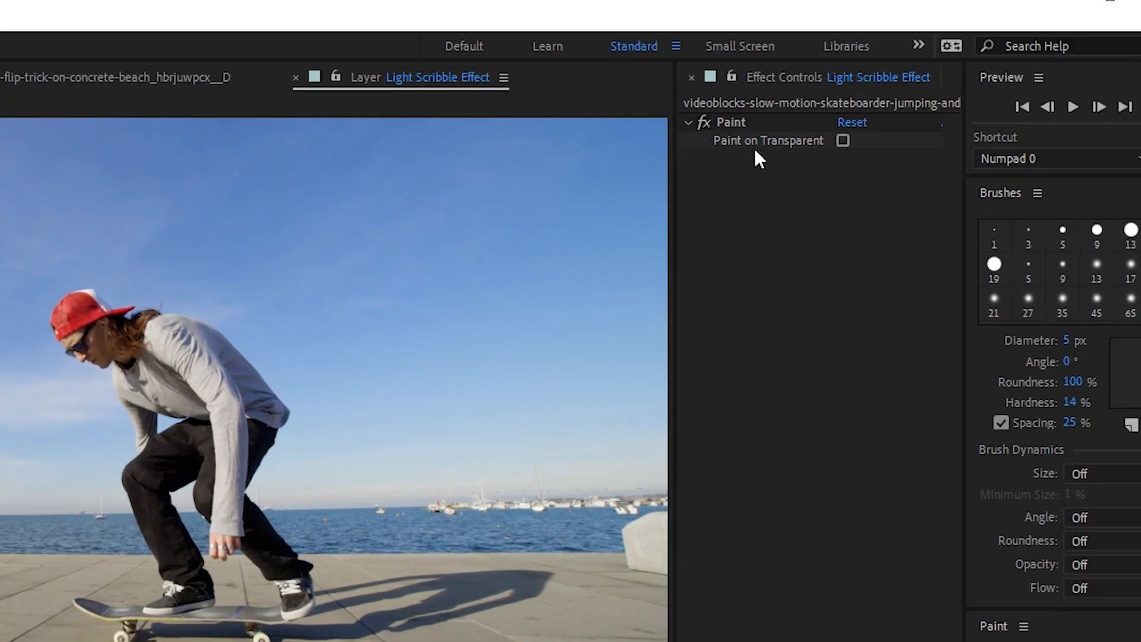
Enable Paint on Transparent and set Glow Colors to A & B with orange and dark red swatches
{"action": "left_click", "coordinate": [841, 140]}
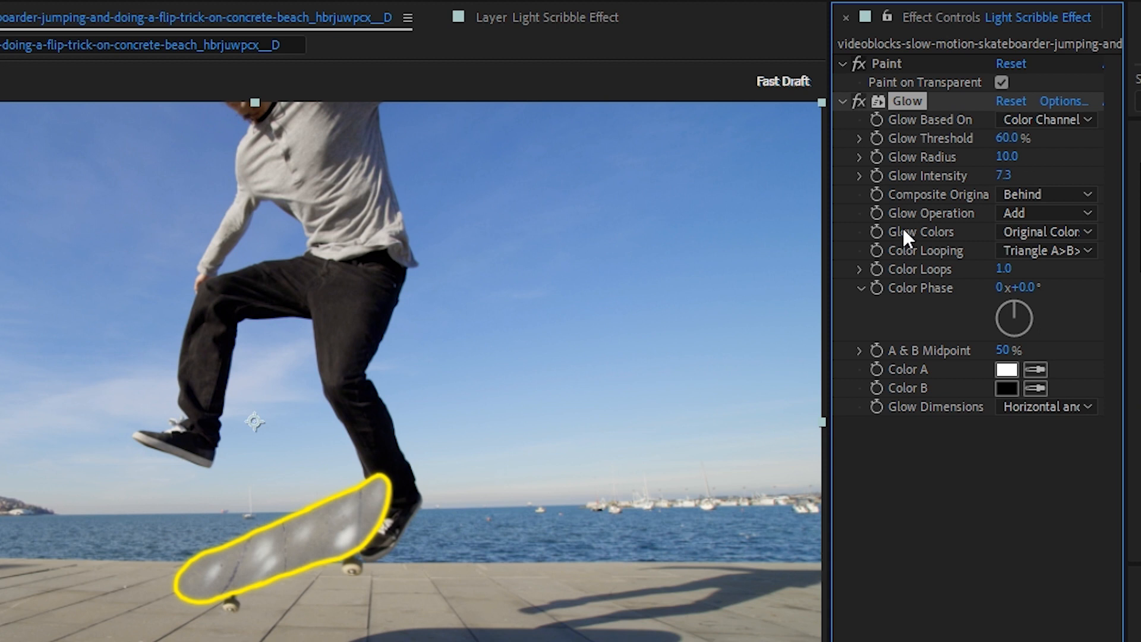
{"action": "left_click", "coordinate": [1045, 232]}
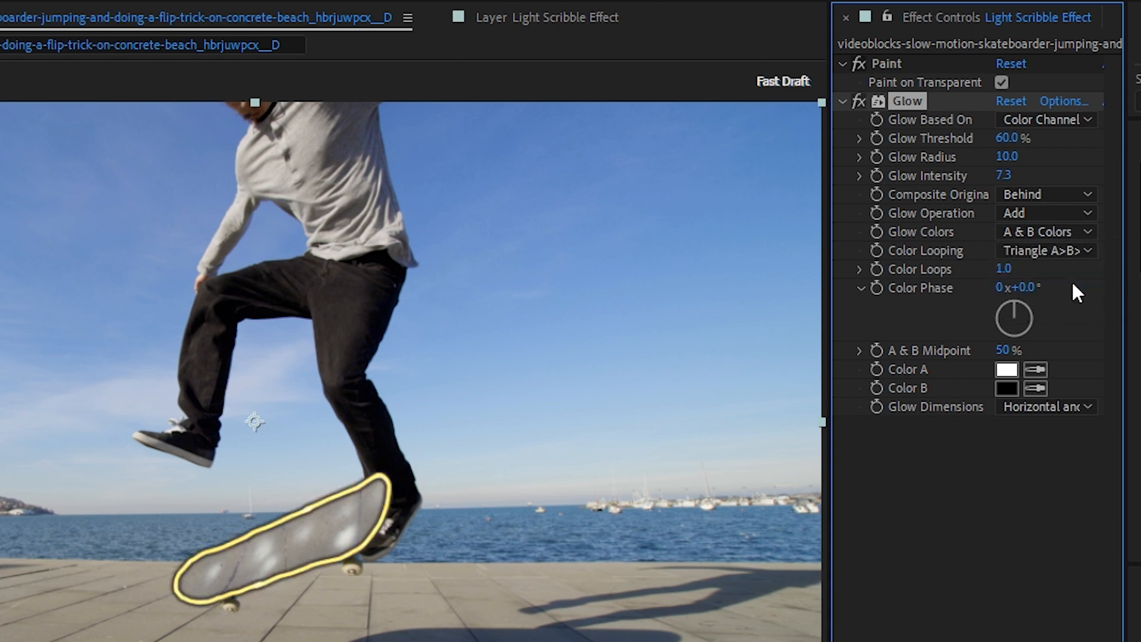
{"action": "left_click", "coordinate": [1006, 369]}
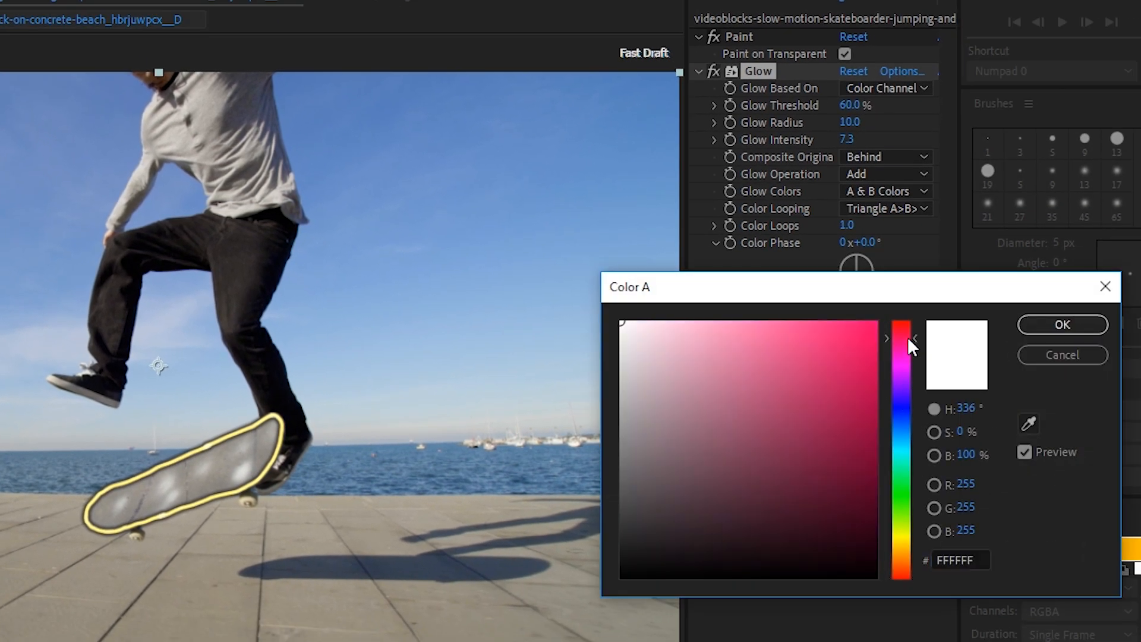
{"action": "left_click", "coordinate": [848, 332]}
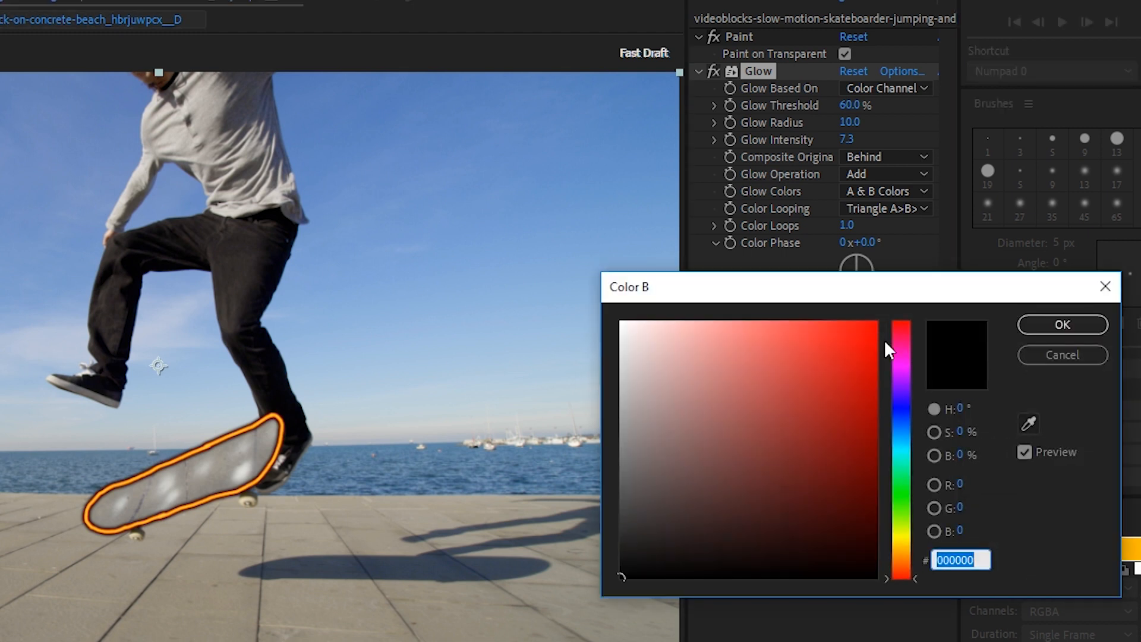
{"action": "left_click", "coordinate": [822, 470]}
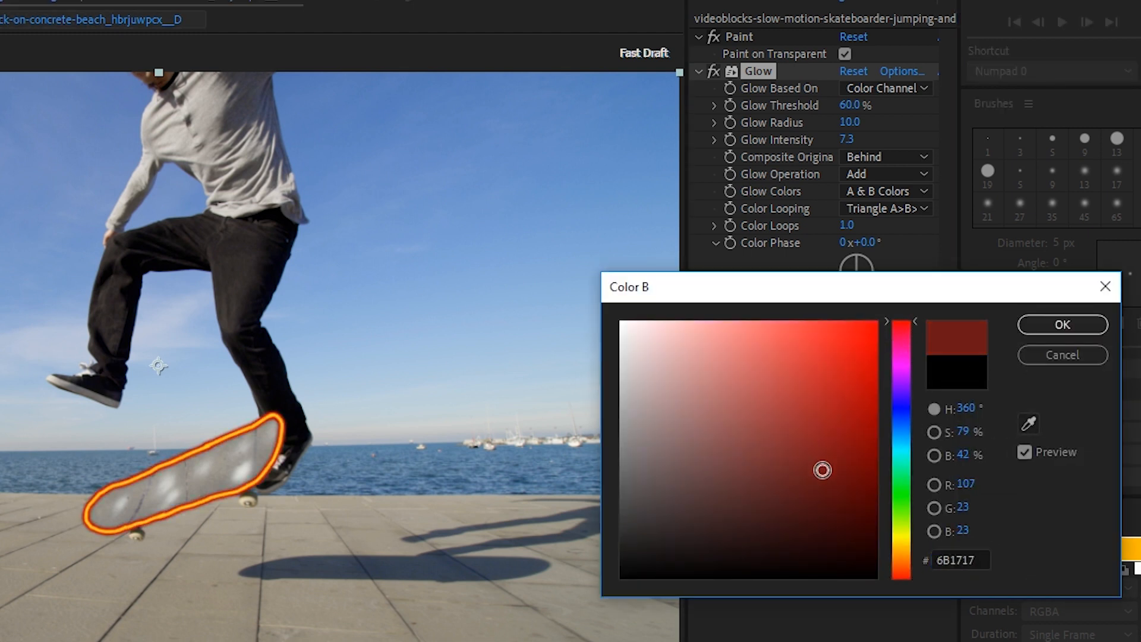